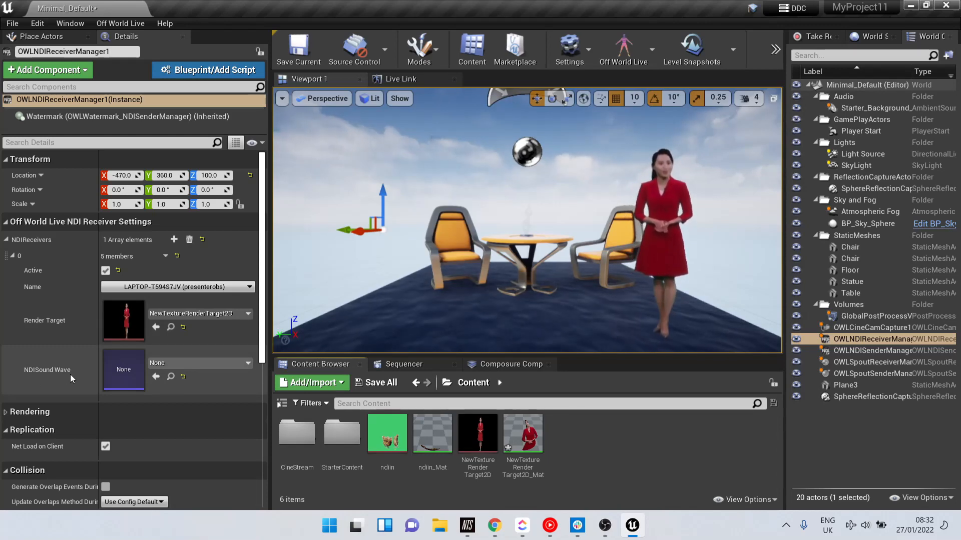
- Show the asset choices for the receiver's NDISound Wave slot in the Details panel
{"action": "left_click", "coordinate": [247, 362]}
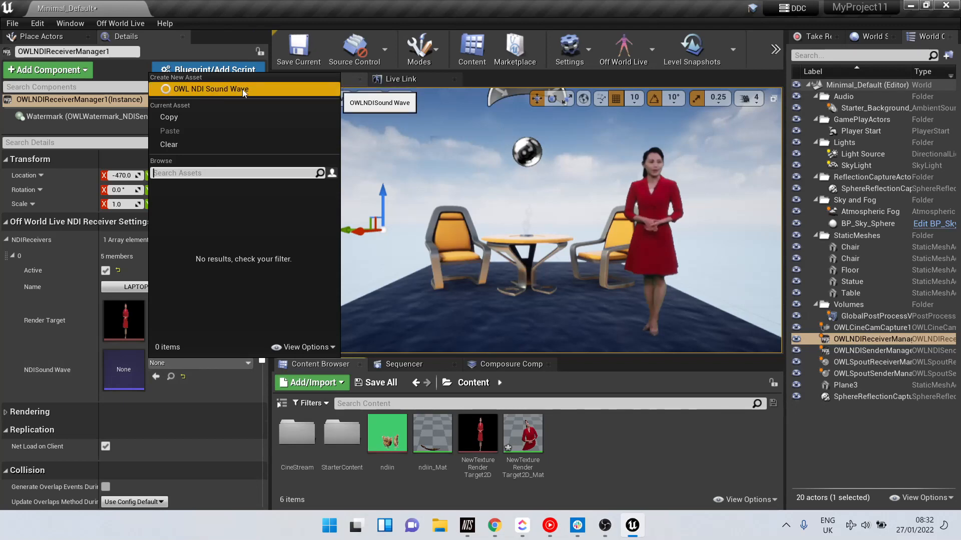
- Create NewOWLNDISoundWave under its default name, assign it to the slot, and drag it into the viewport
{"action": "left_click", "coordinate": [210, 89]}
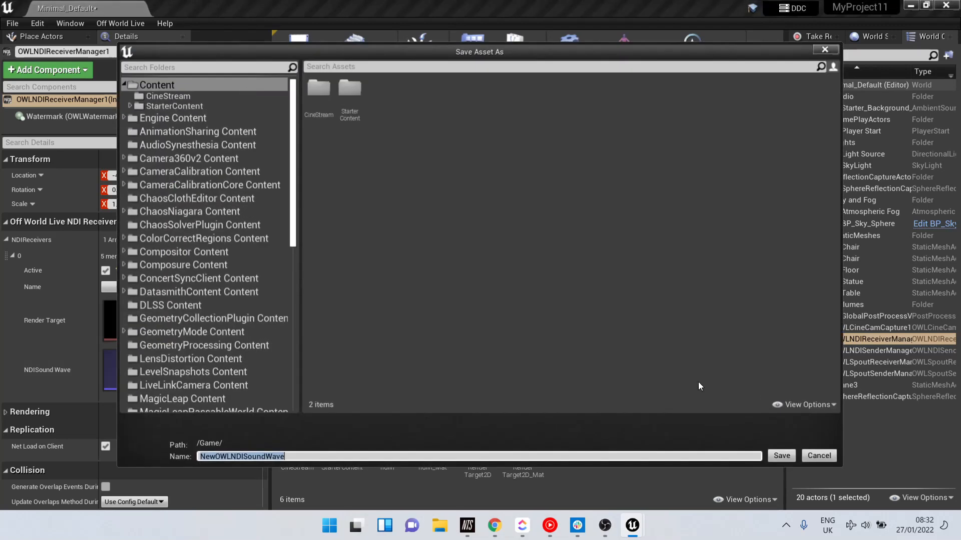
{"action": "left_click", "coordinate": [781, 455]}
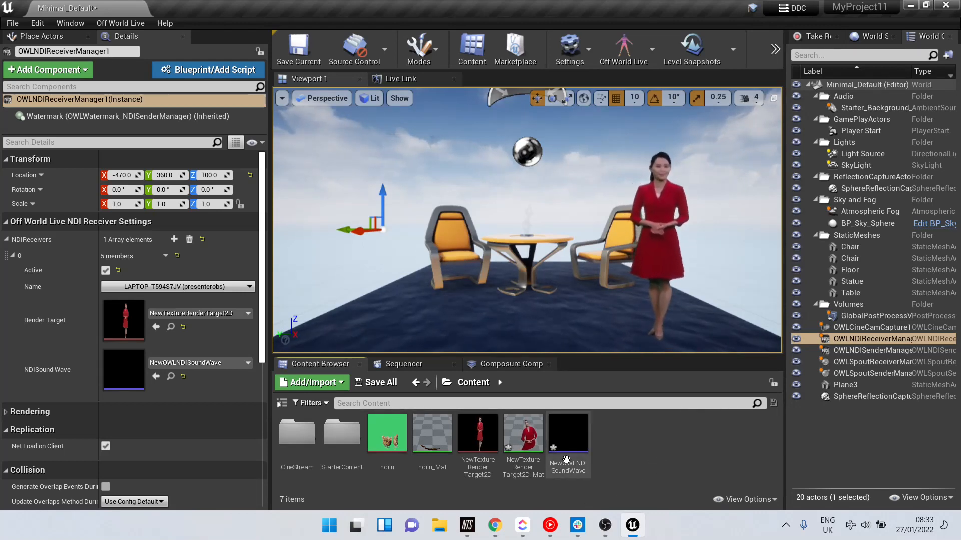
{"action": "left_click", "coordinate": [566, 433]}
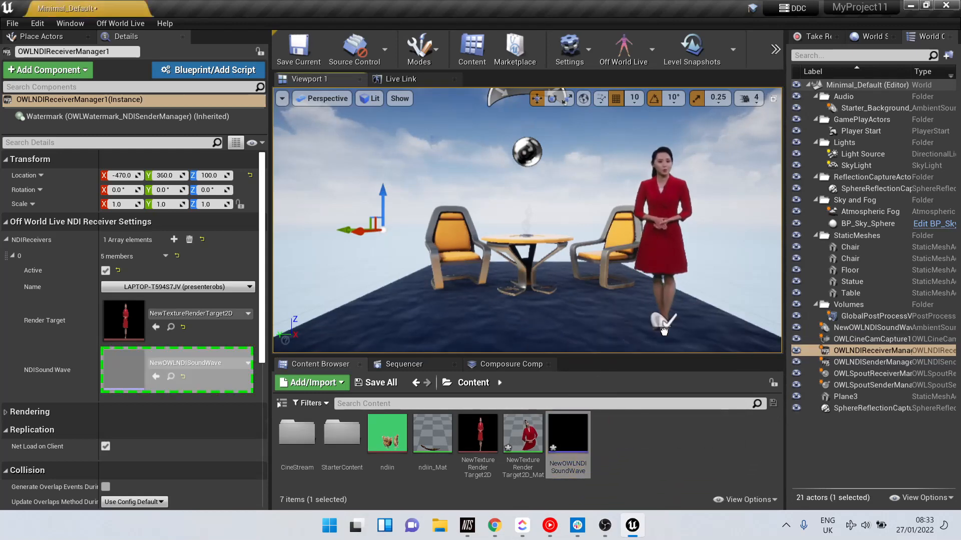